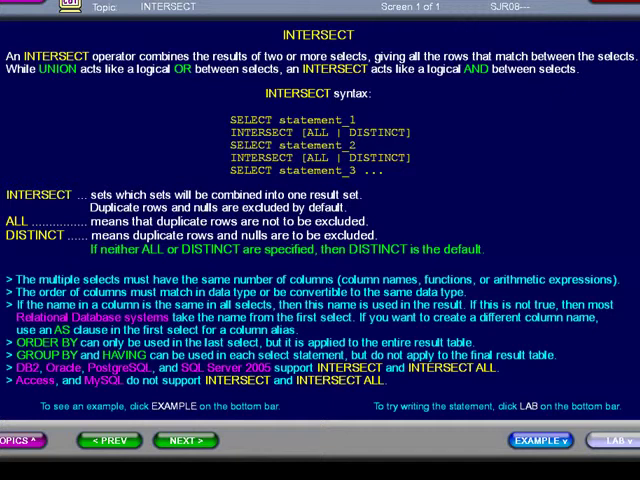
{"action": "mouse_move", "coordinate": [216, 133]}
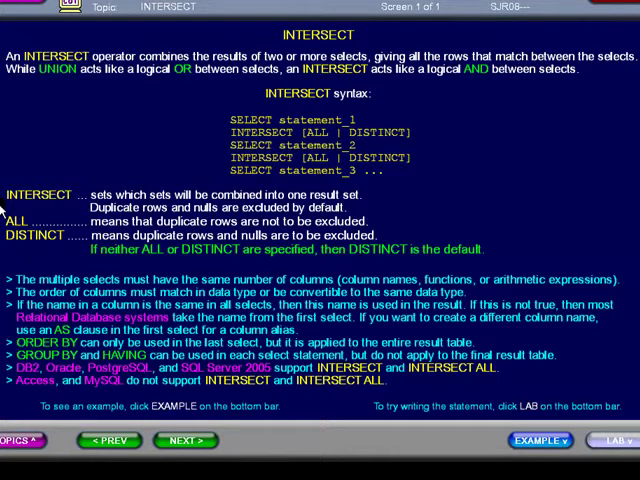
{"action": "mouse_move", "coordinate": [8, 228]}
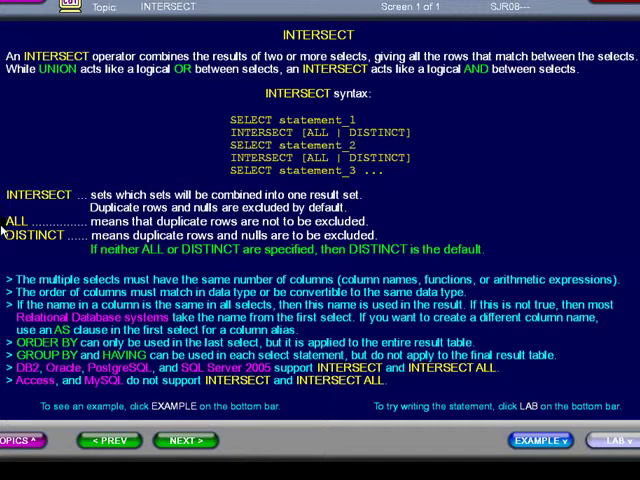